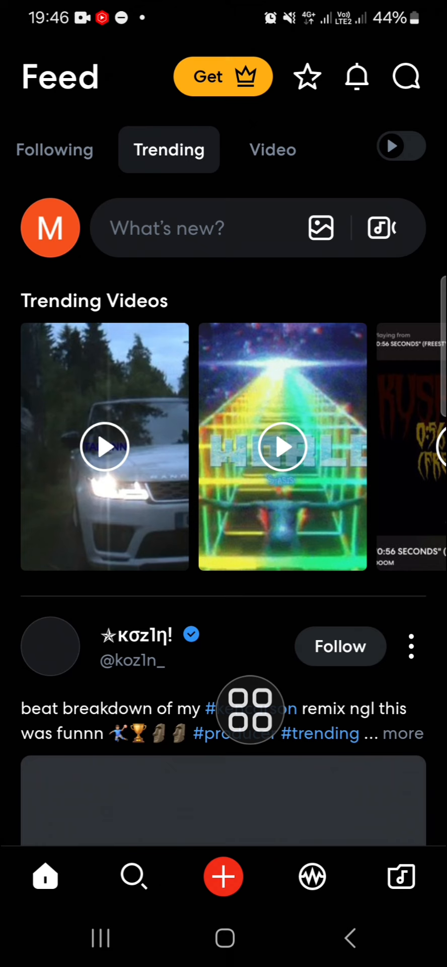
- Start a new project from the Create page so the studio offers its track types
{"action": "left_click", "coordinate": [224, 875]}
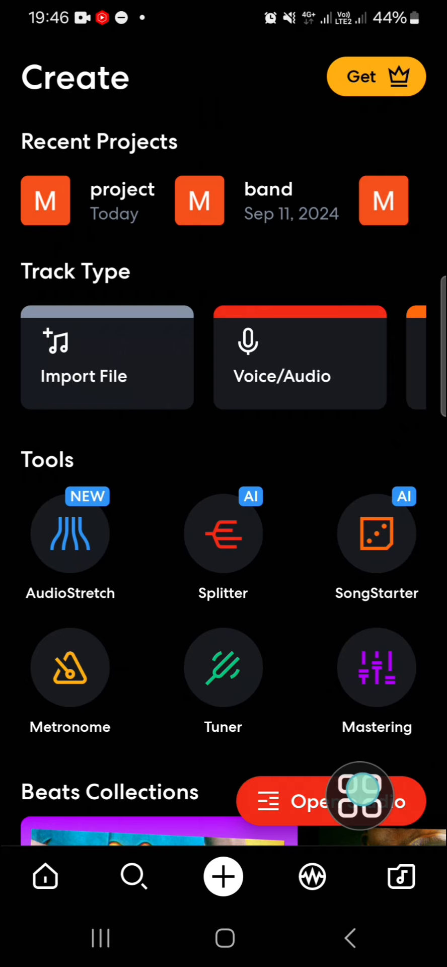
{"action": "left_click", "coordinate": [224, 876]}
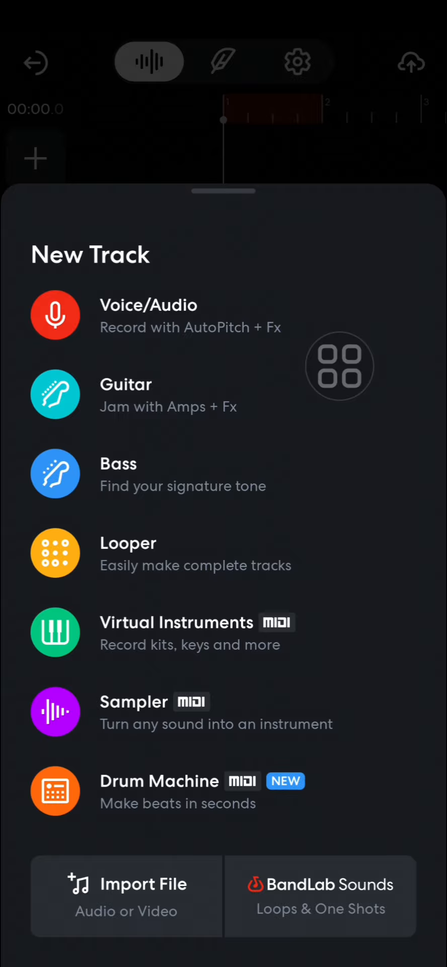
- Add a Virtual Instruments track using the Studio Grand piano keyboard
{"action": "left_click", "coordinate": [340, 366]}
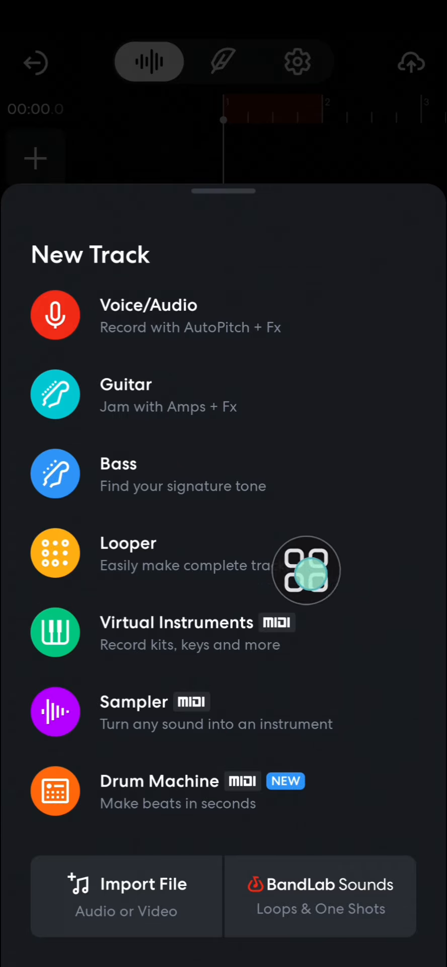
{"action": "mouse_move", "coordinate": [232, 620]}
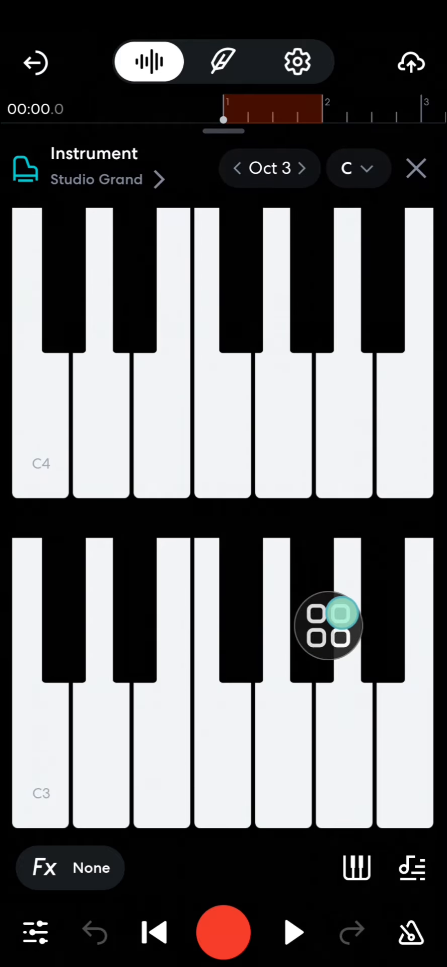
- Record a short piano take on the Instrument track and return to the tracks view
{"action": "left_click_drag", "start_coordinate": [329, 628], "coordinate": [224, 916]}
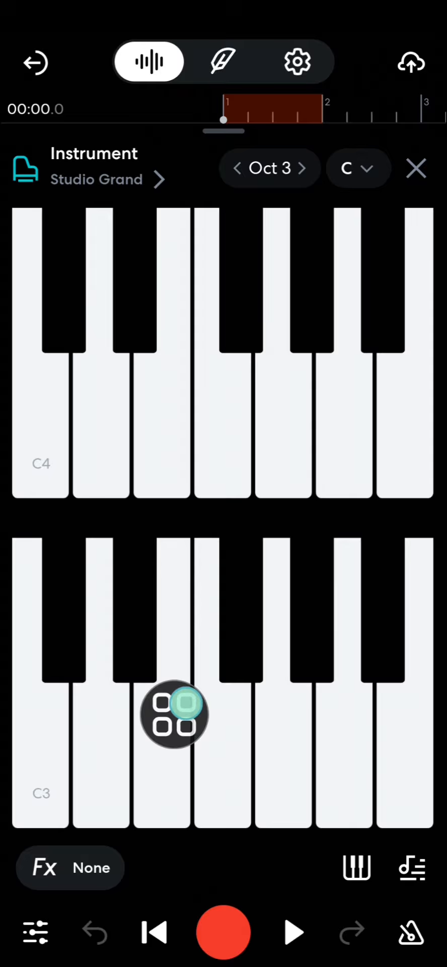
{"action": "left_click", "coordinate": [223, 932]}
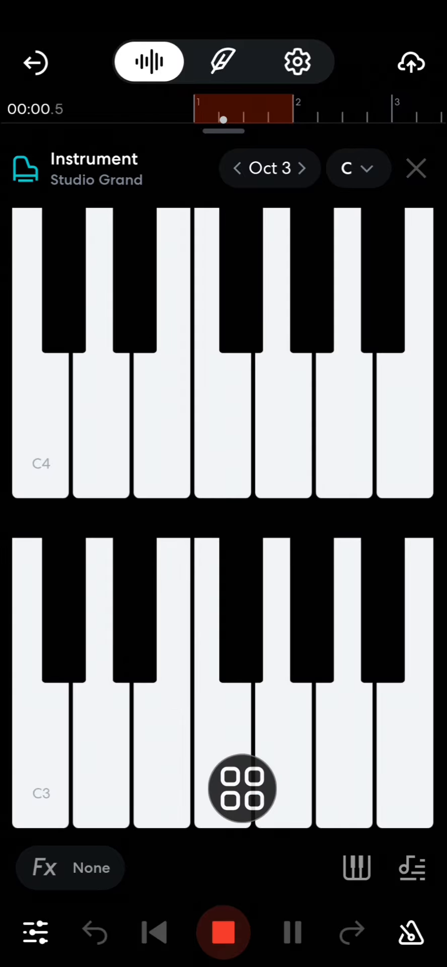
{"action": "left_click", "coordinate": [39, 794]}
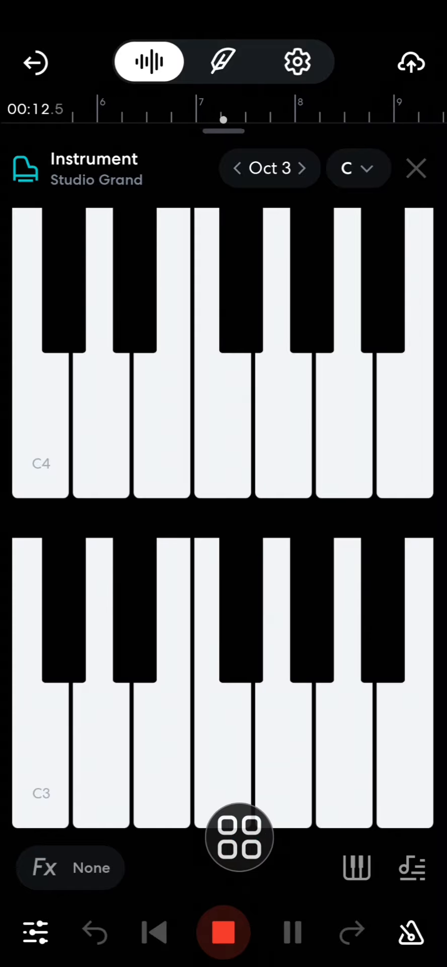
{"action": "left_click", "coordinate": [224, 932]}
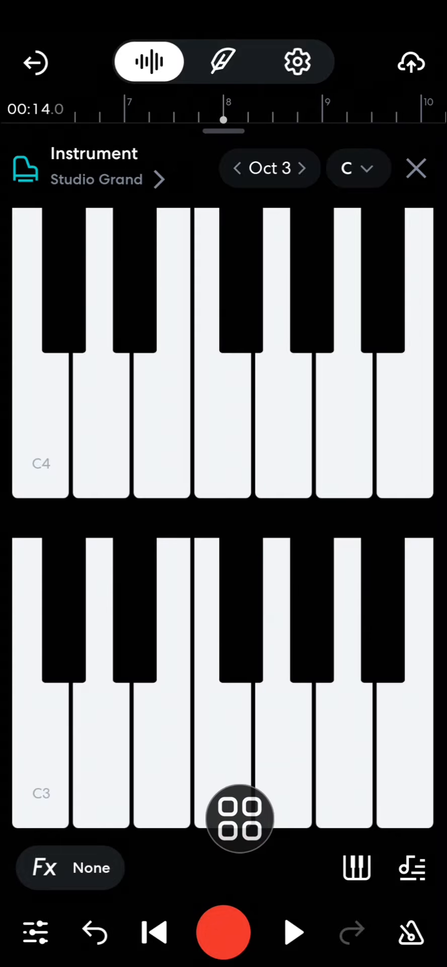
{"action": "left_click_drag", "start_coordinate": [241, 817], "coordinate": [299, 555]}
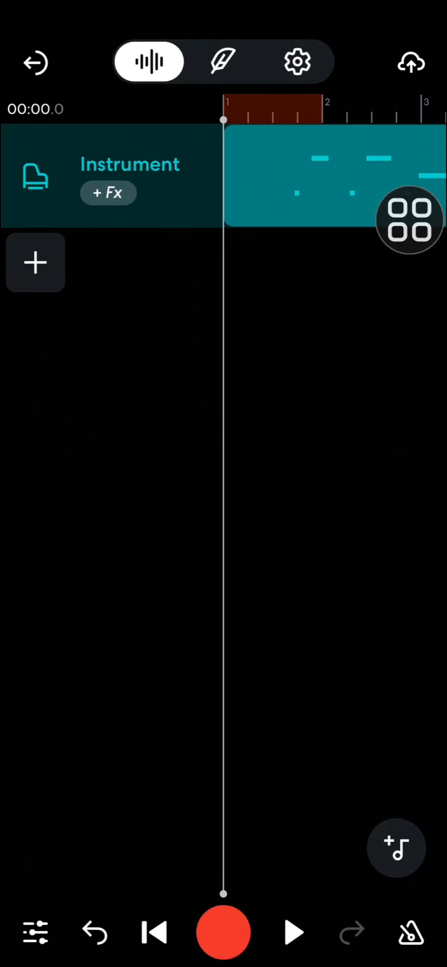
{"action": "left_click_drag", "start_coordinate": [410, 220], "coordinate": [315, 159]}
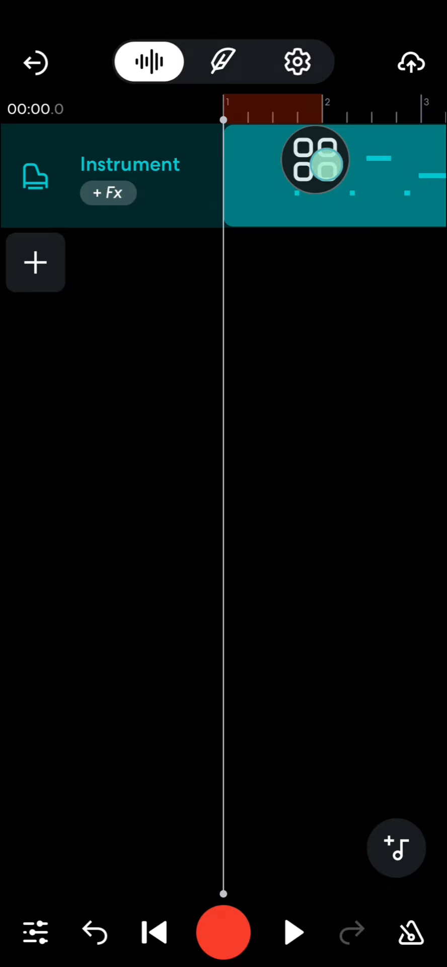
- Add a Drum Machine track with pattern blocks A and B beneath the piano track
{"action": "left_click", "coordinate": [35, 263]}
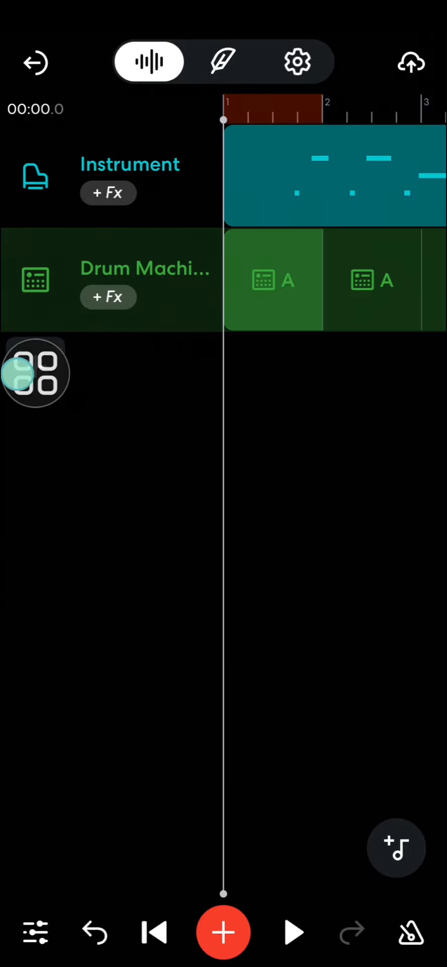
{"action": "left_click_drag", "start_coordinate": [35, 370], "coordinate": [276, 482]}
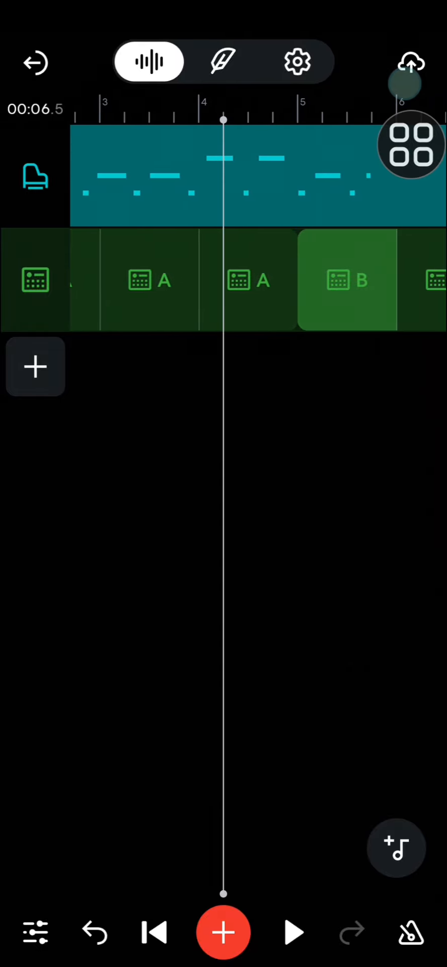
- Save the project under the name 'music'
{"action": "left_click", "coordinate": [410, 62]}
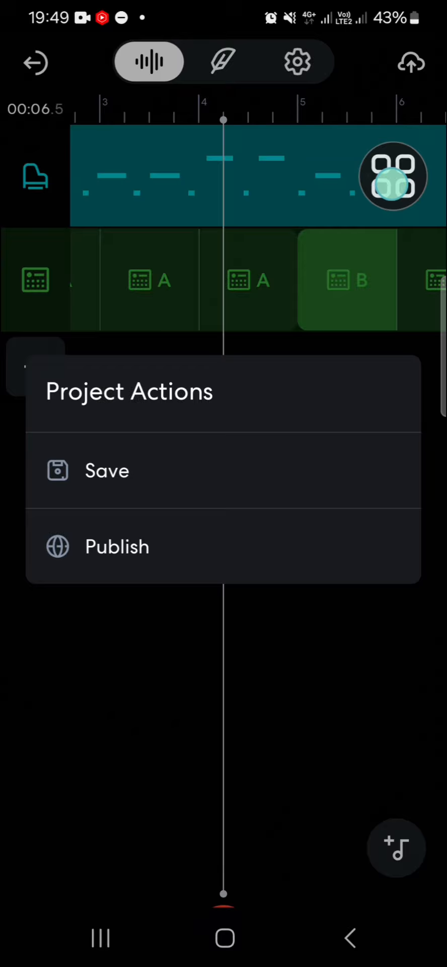
{"action": "left_click", "coordinate": [117, 546]}
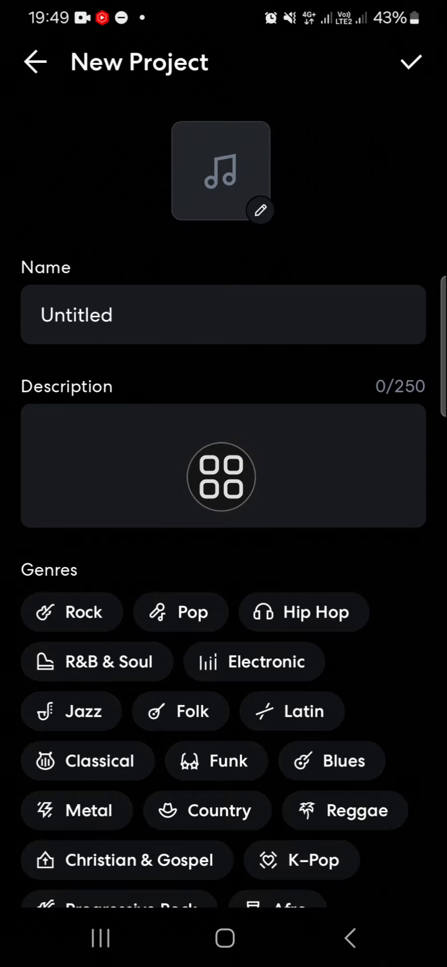
{"action": "left_click", "coordinate": [224, 314]}
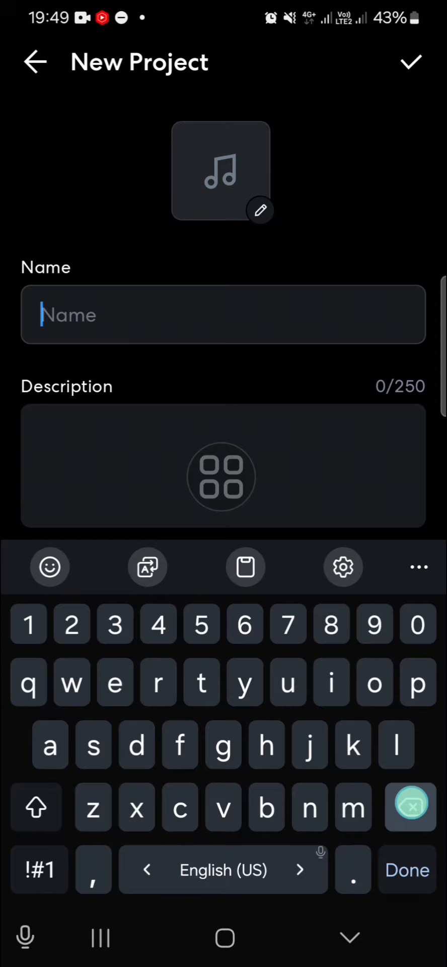
{"action": "type", "text": "mus"}
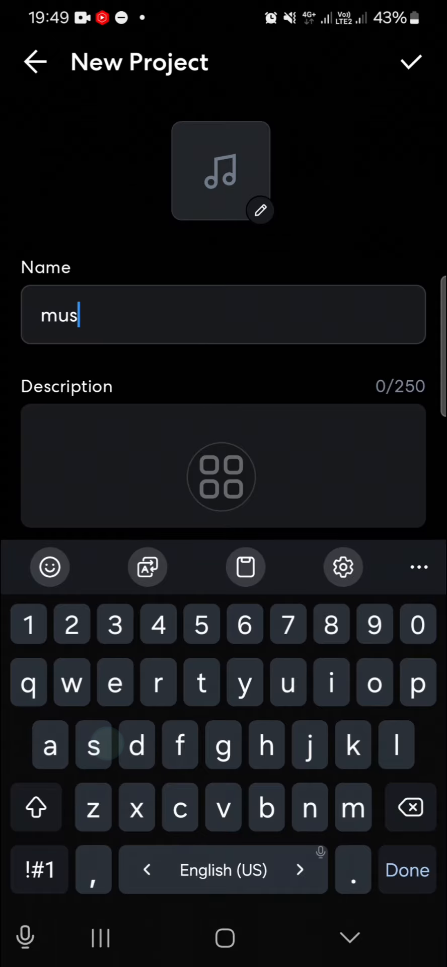
{"action": "type", "text": "ic"}
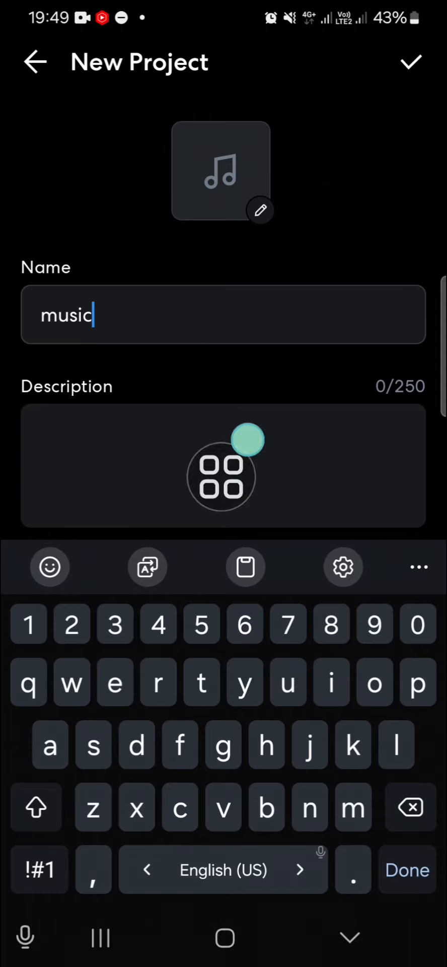
{"action": "left_click", "coordinate": [411, 62]}
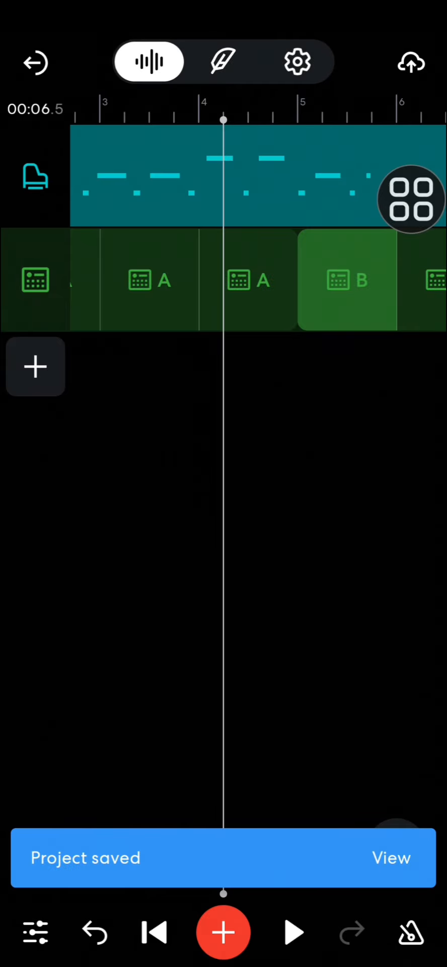